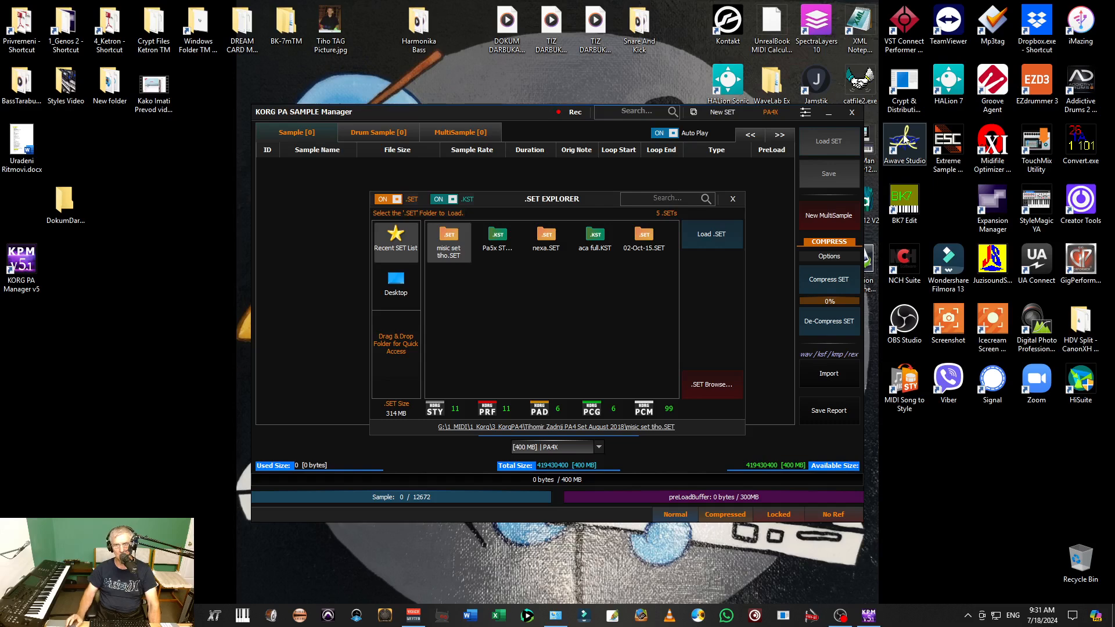
mouse_move(852, 119)
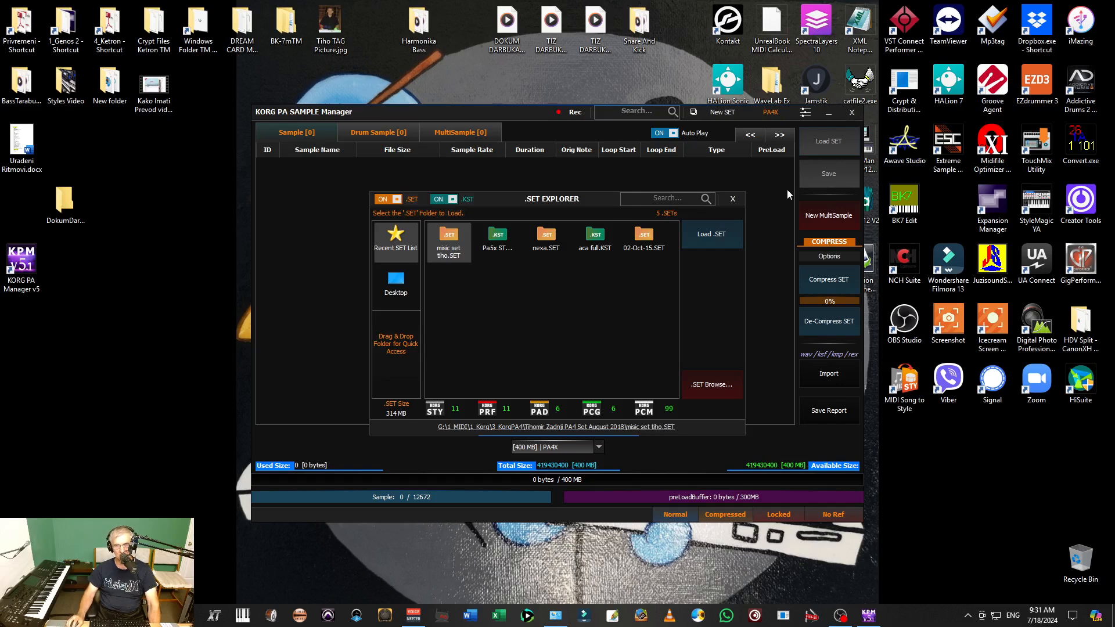
Close the Sample Manager window, then exit KORG PA Manager entirely.
click(851, 113)
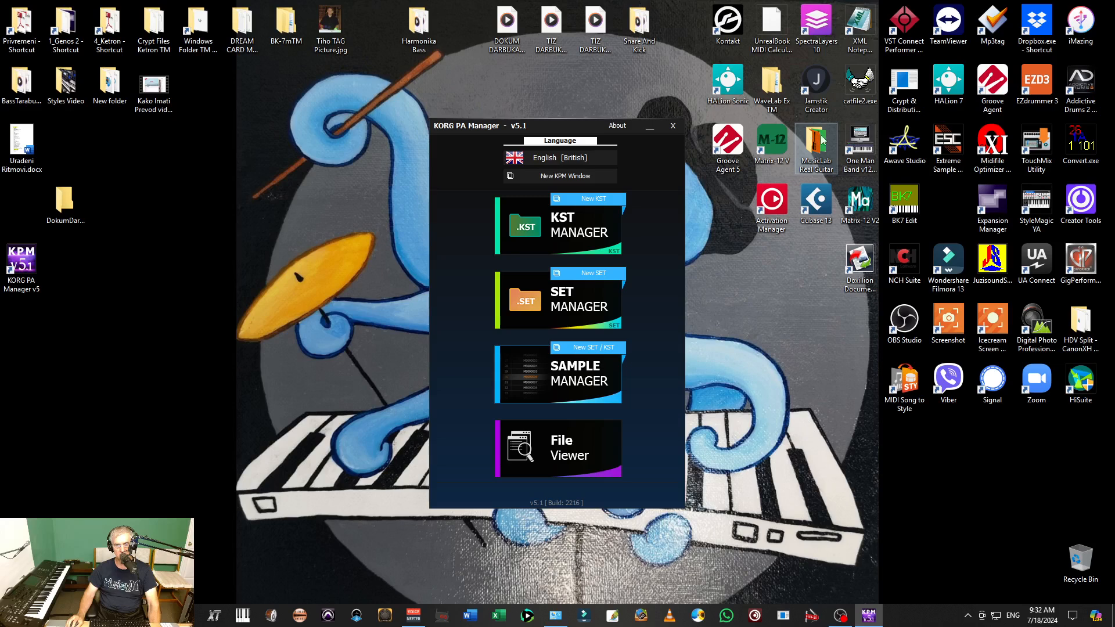
click(673, 126)
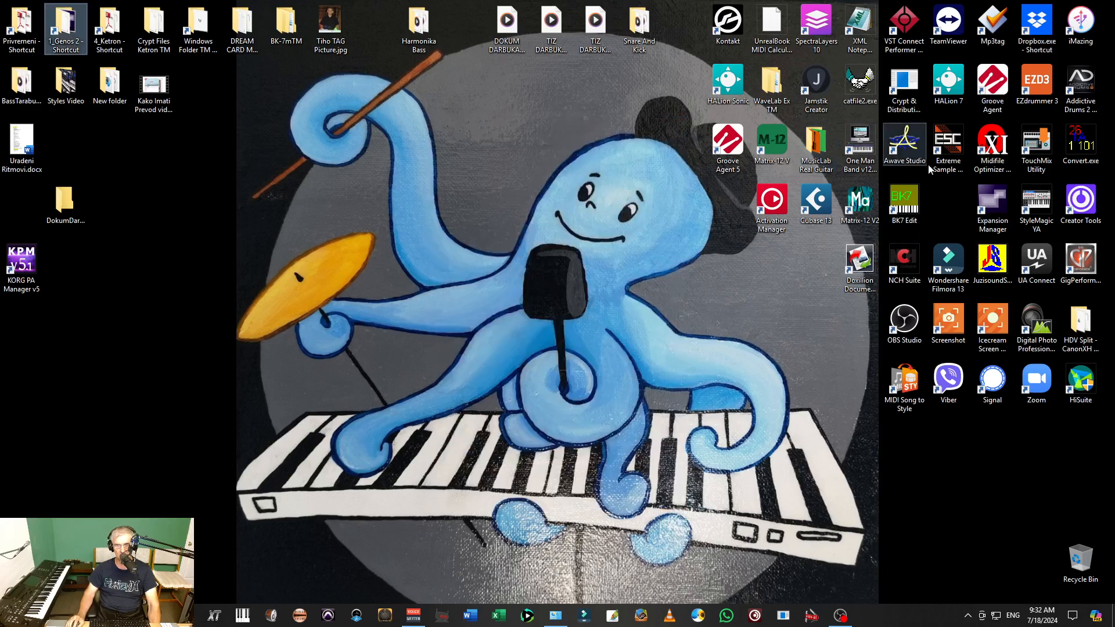
mouse_move(962, 268)
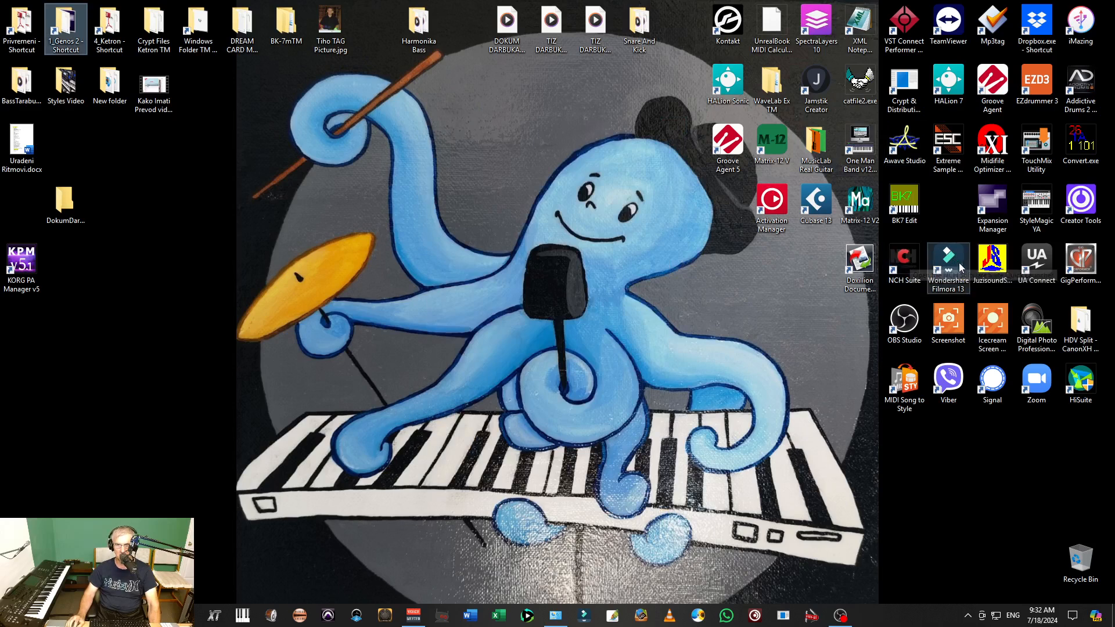
mouse_move(912, 321)
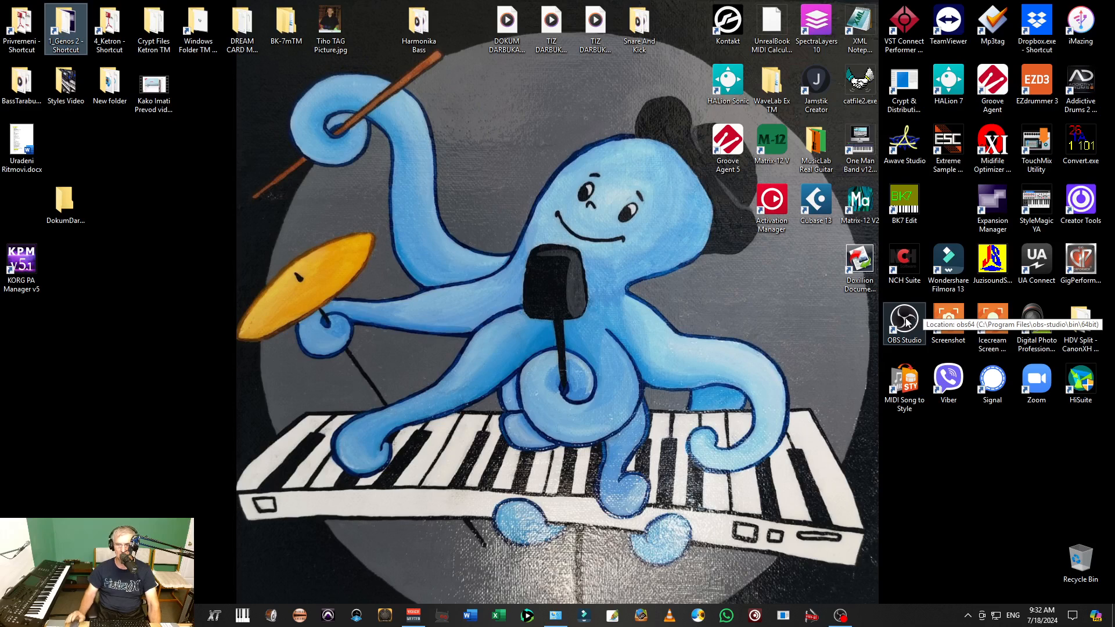
mouse_move(900, 293)
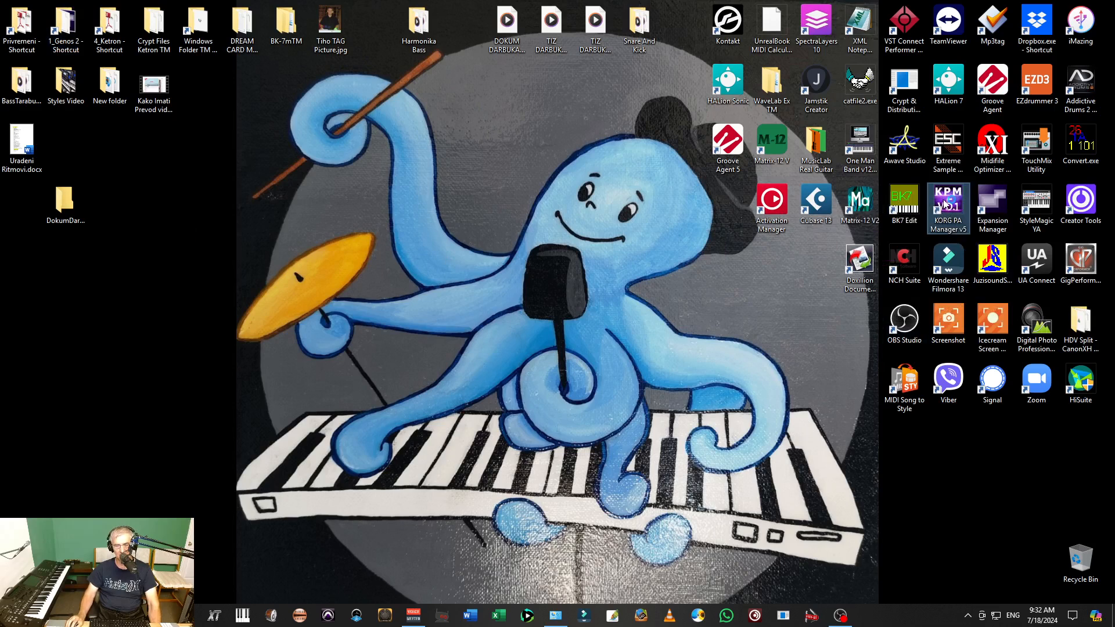
mouse_move(698, 246)
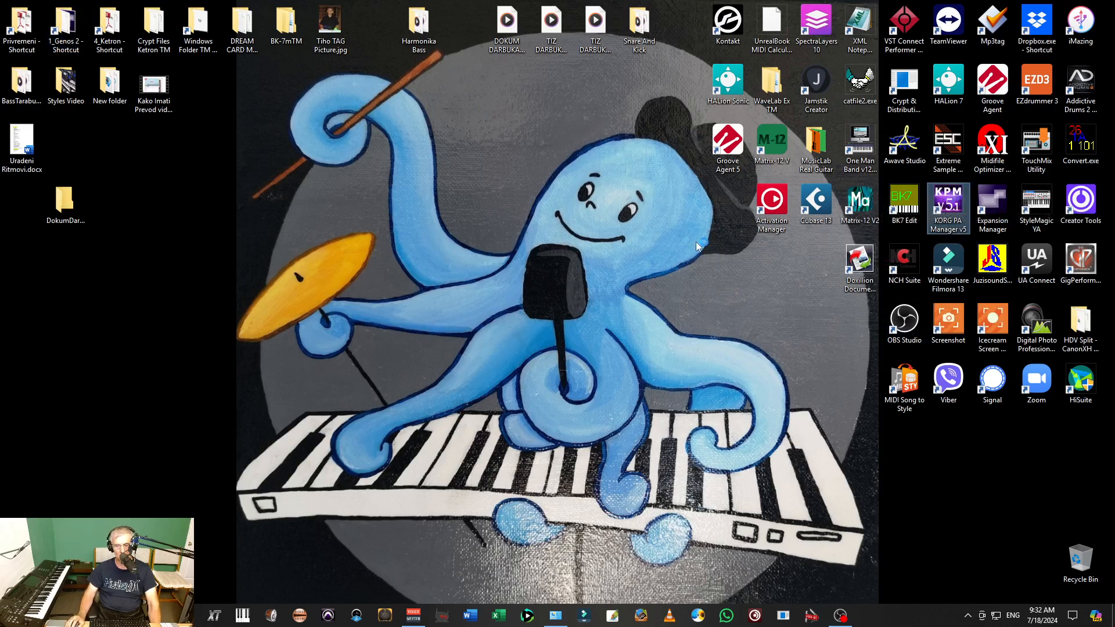
mouse_move(672, 288)
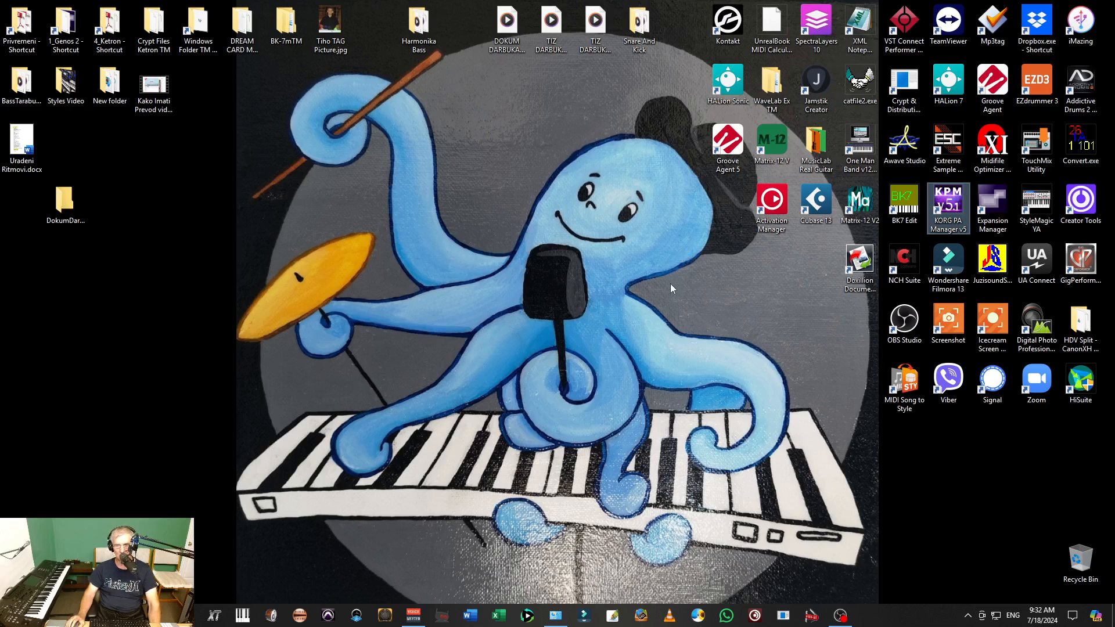
Relaunch KORG PA Manager from its desktop icon and reopen the Sample Manager.
double_click(949, 199)
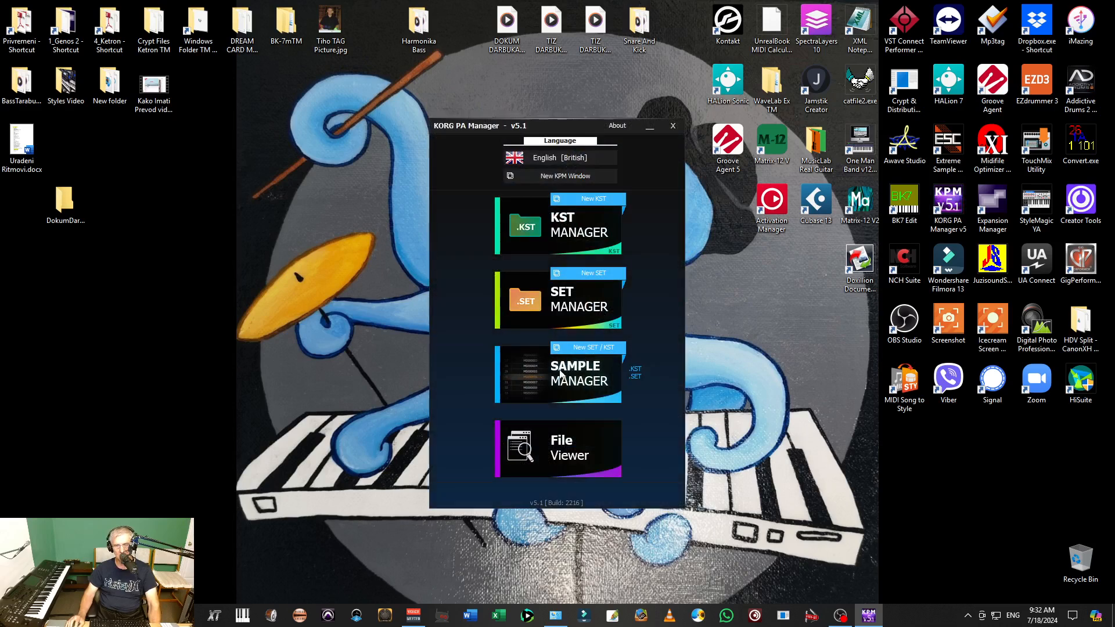
click(672, 125)
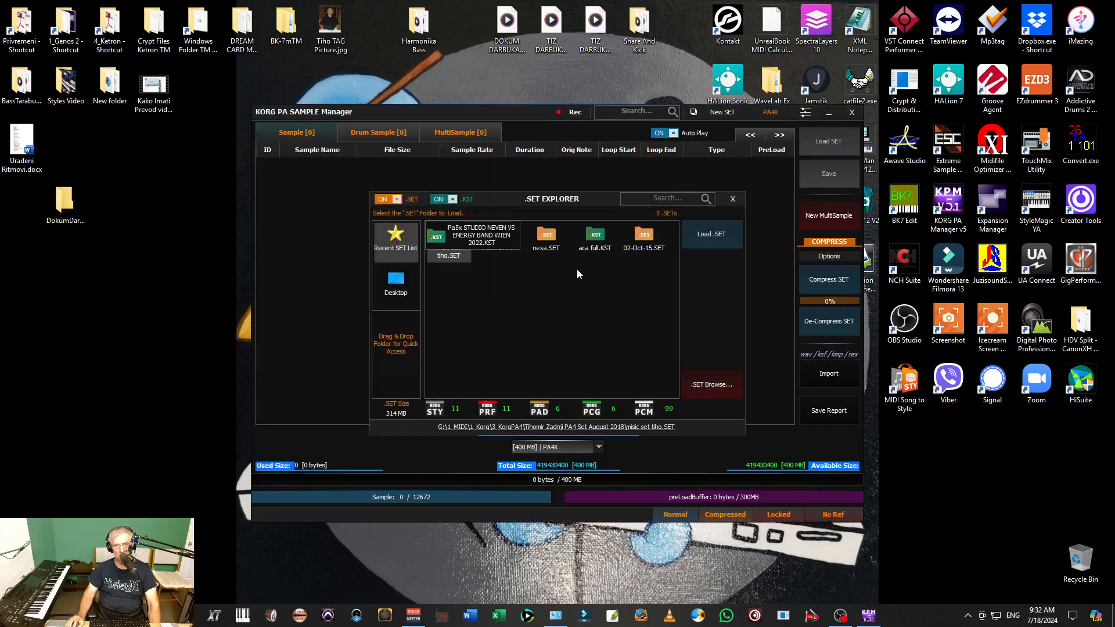
mouse_move(528, 282)
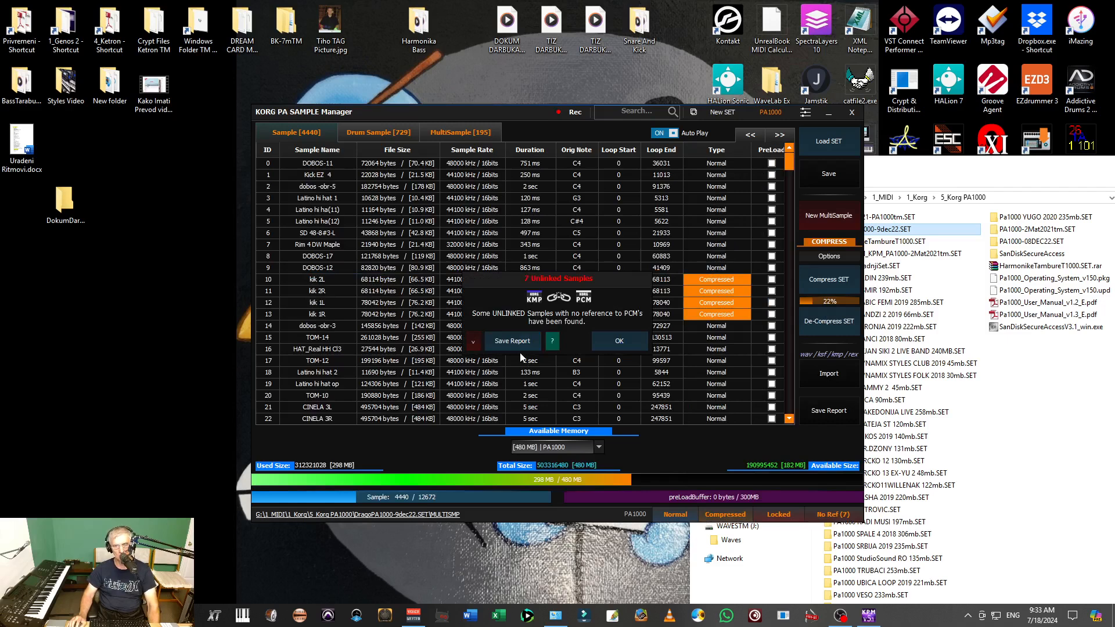
mouse_move(545, 322)
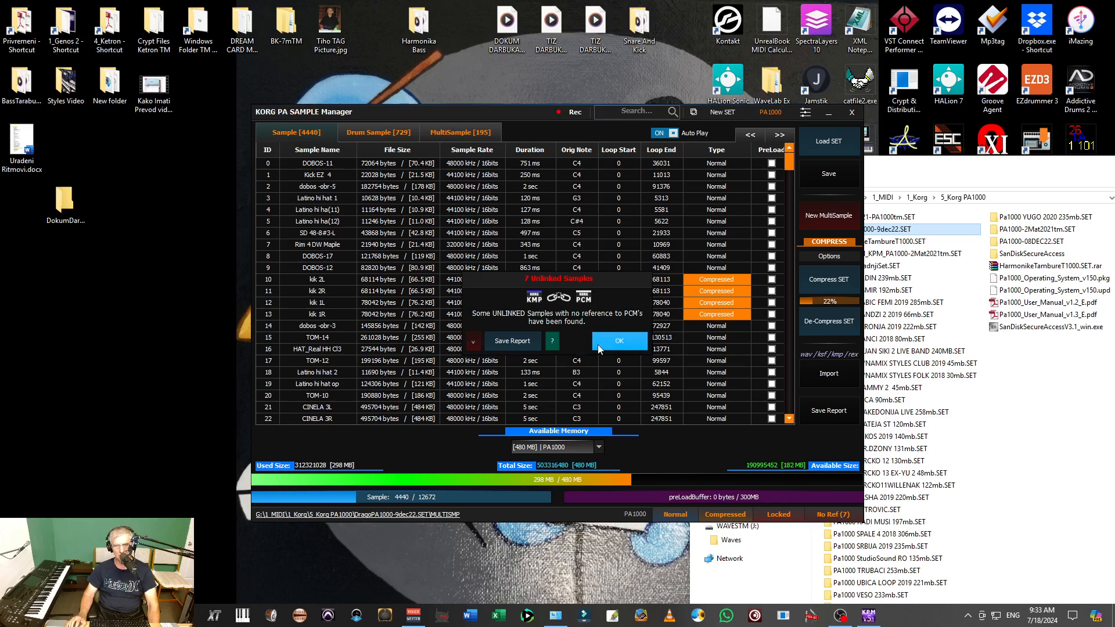
Accept the unlinked-samples notice, keep PA1000 as target, and scroll the multisample list.
click(619, 341)
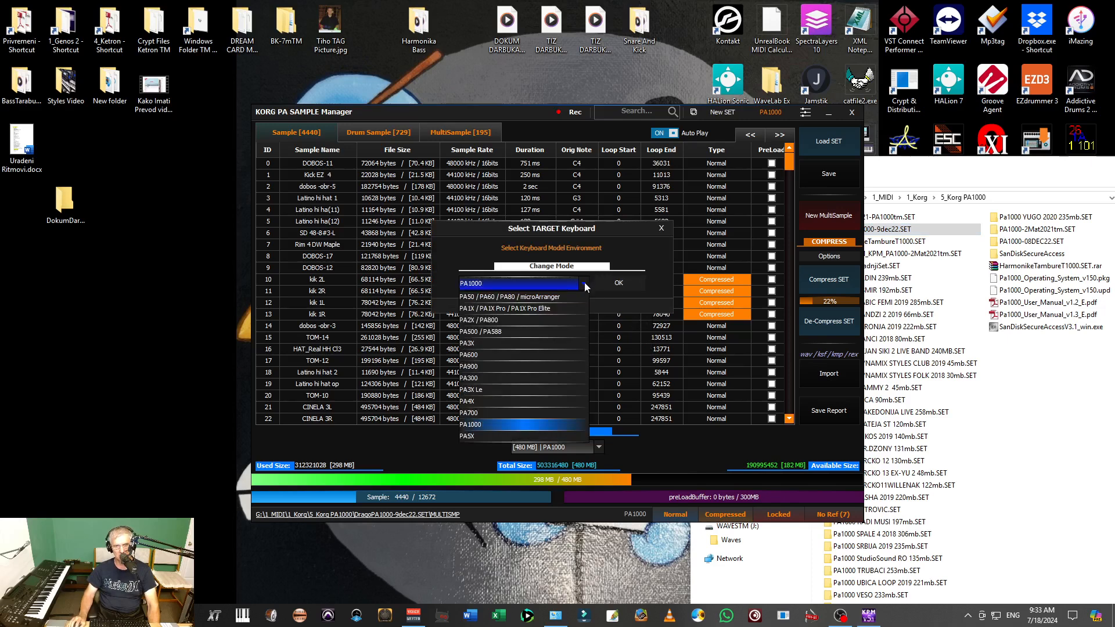
click(619, 283)
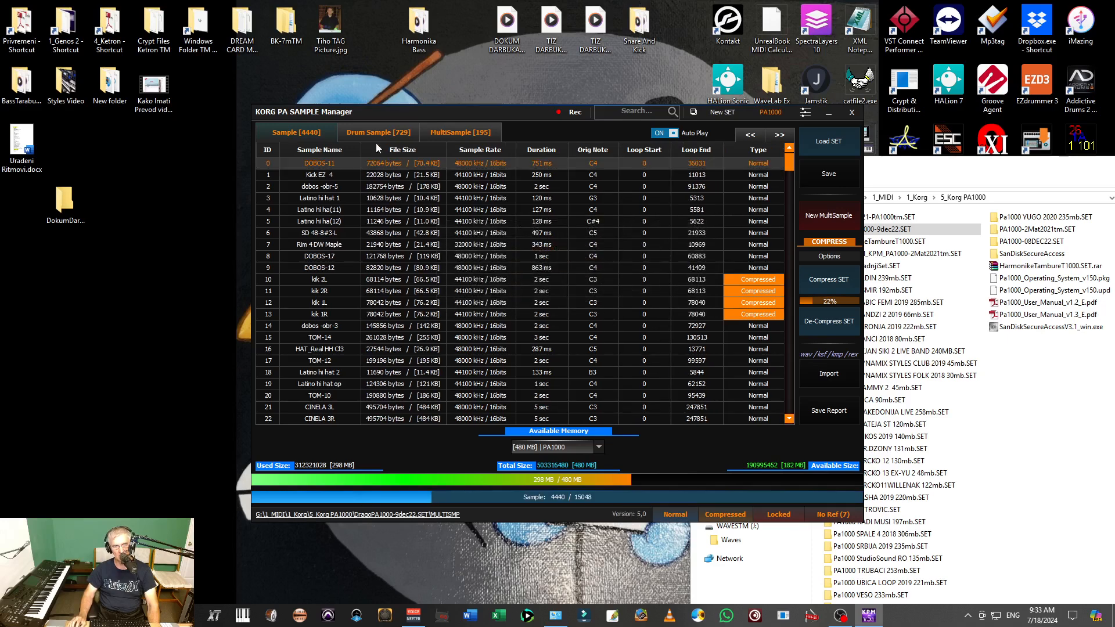
click(460, 132)
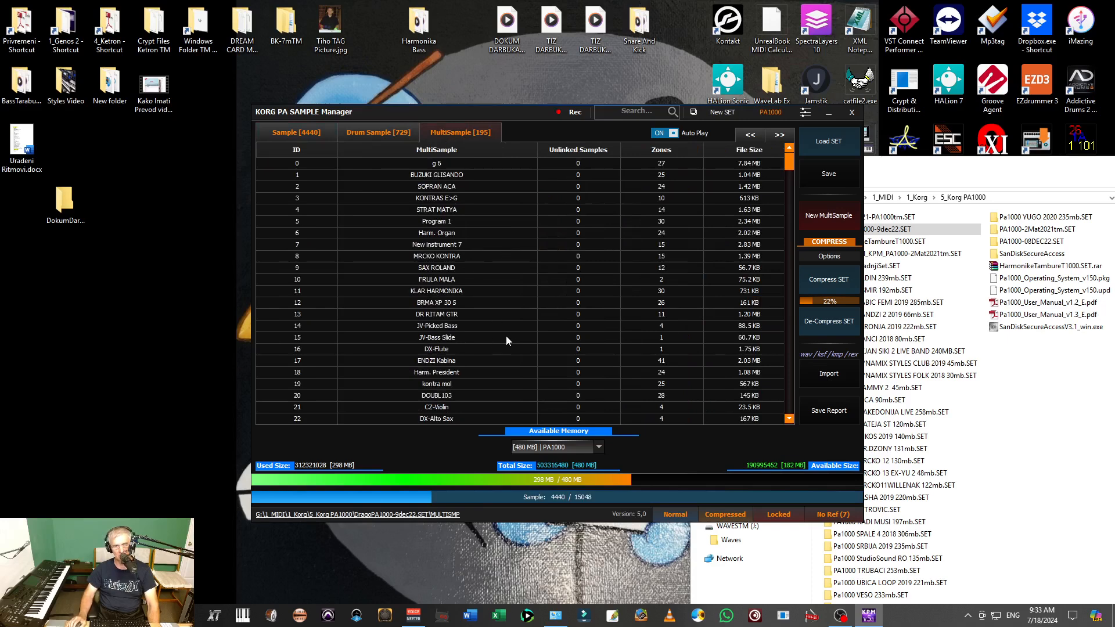
scroll(down, 3)
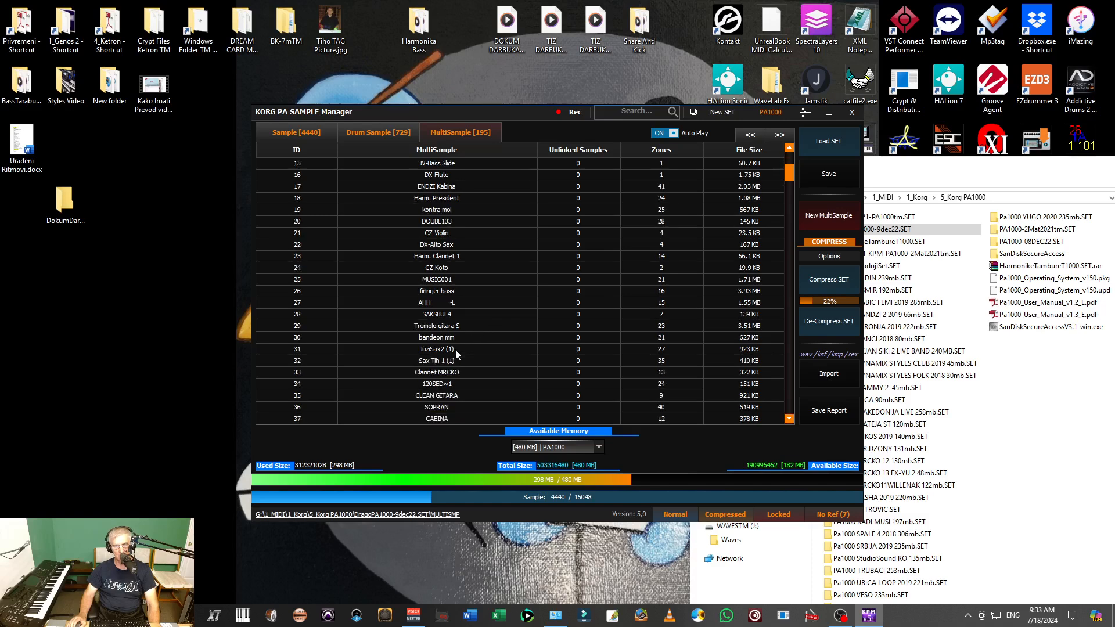
Export the JuziSax2 (1) multisample as a .kmp file to the Desktop.
click(436, 350)
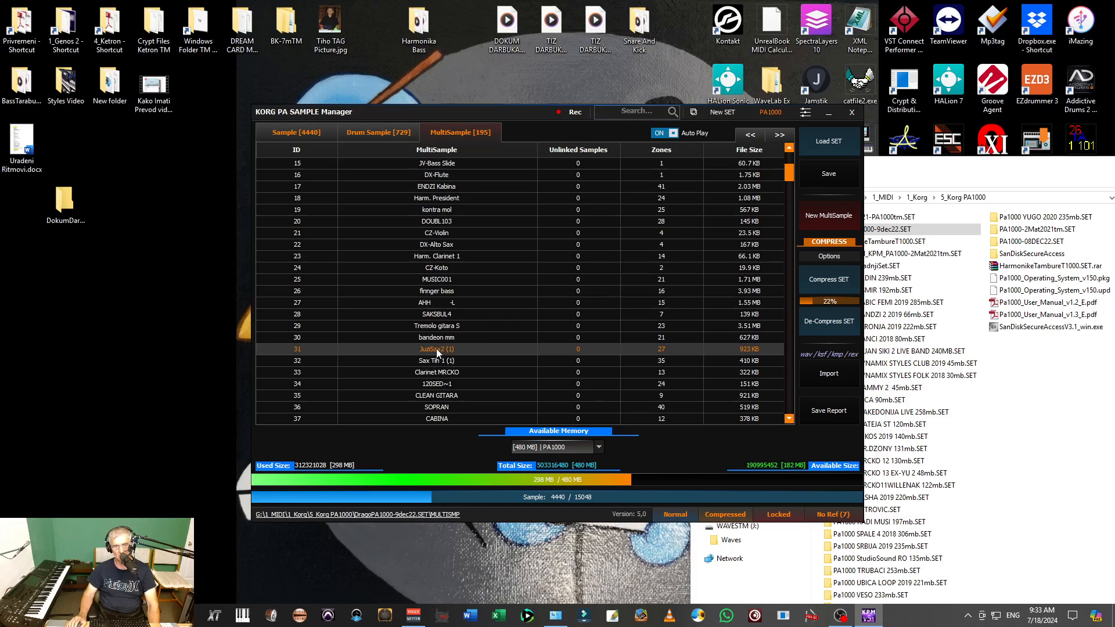
right_click(437, 349)
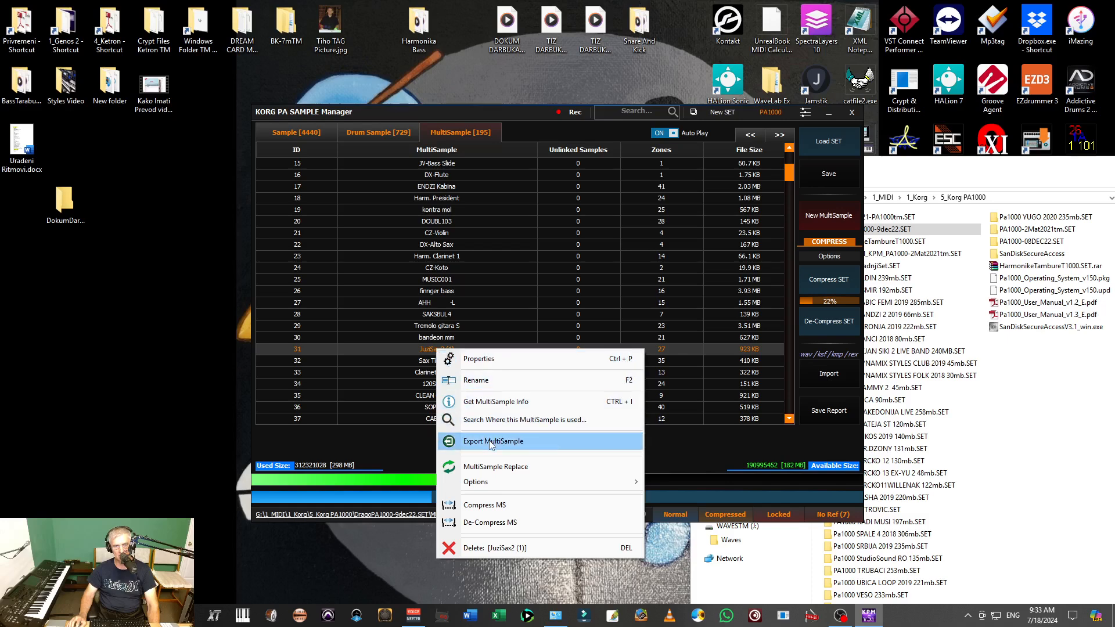
click(493, 442)
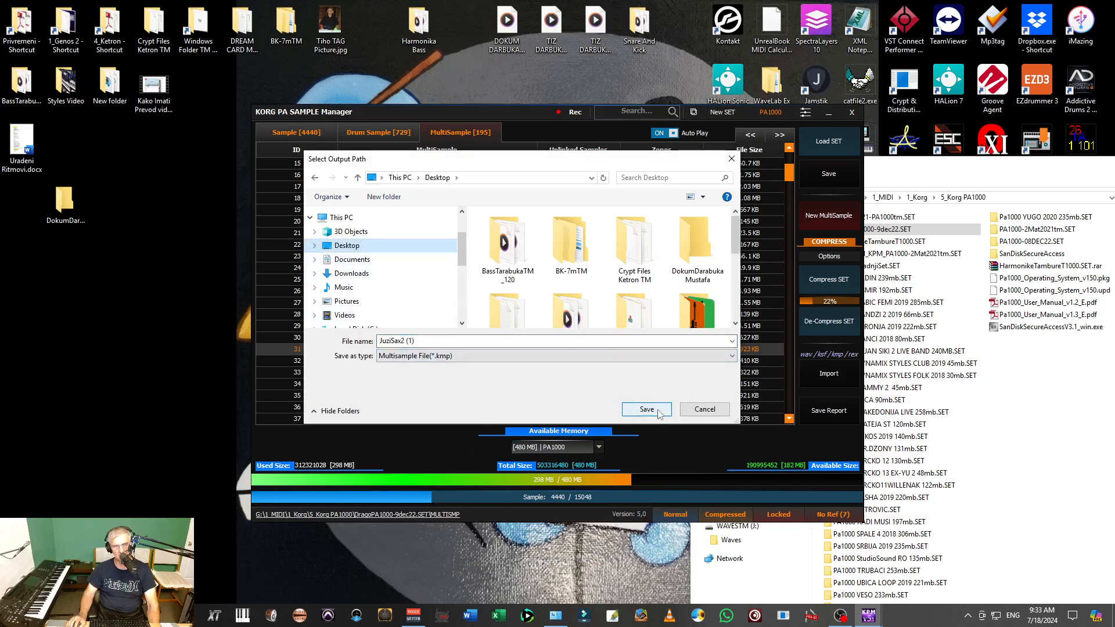
click(647, 409)
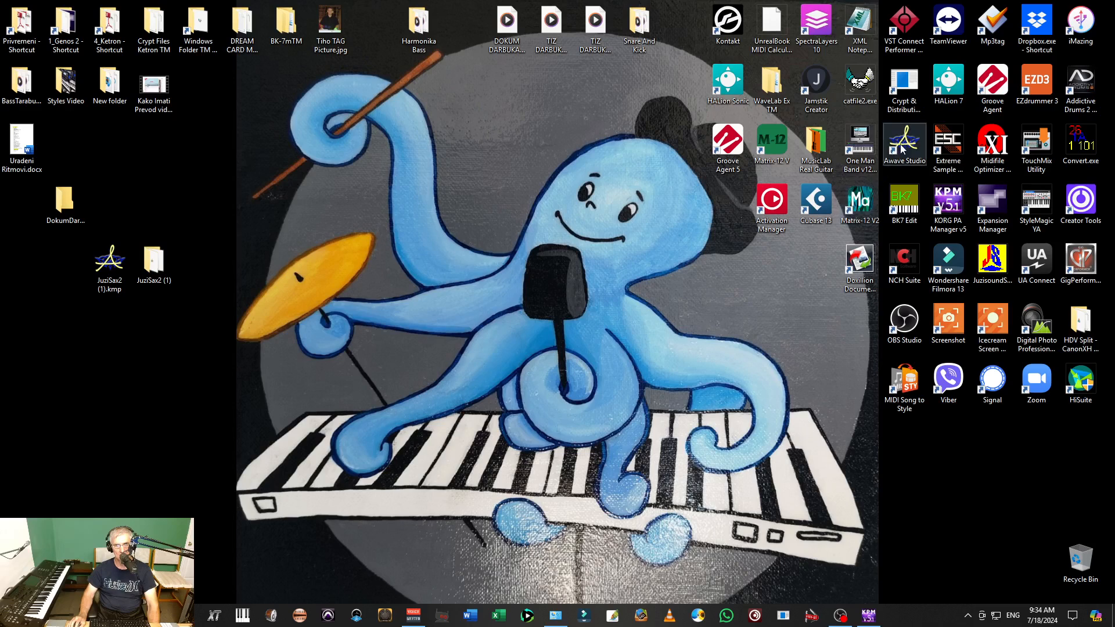
Open JuziSax2 (1).kmp in Awave Studio and choose Save selected waveforms as for its waveforms.
click(110, 267)
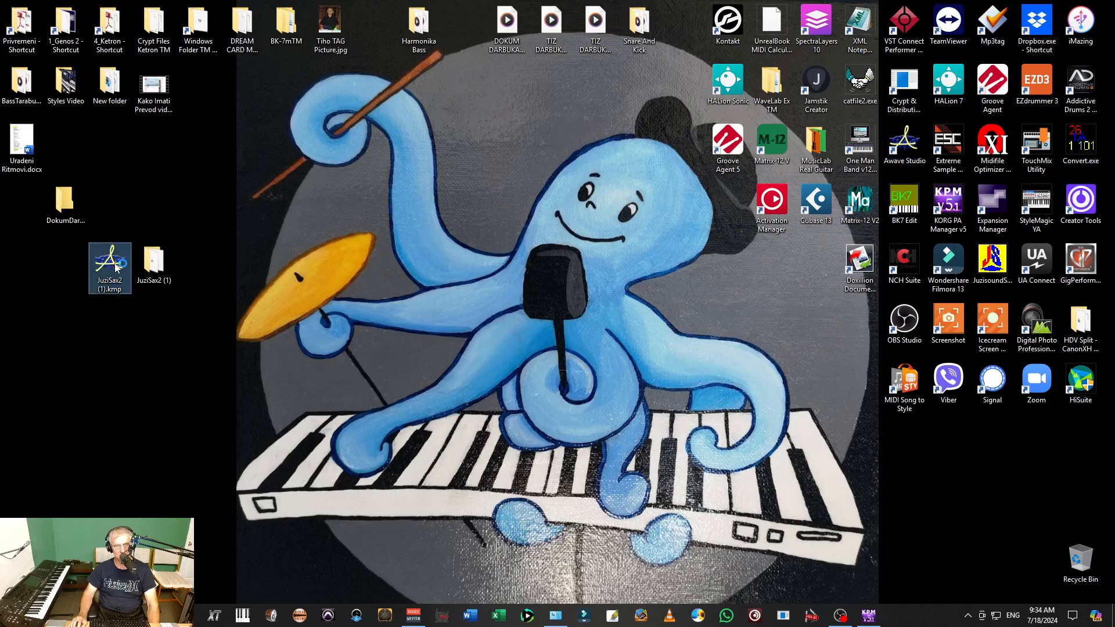
double_click(110, 260)
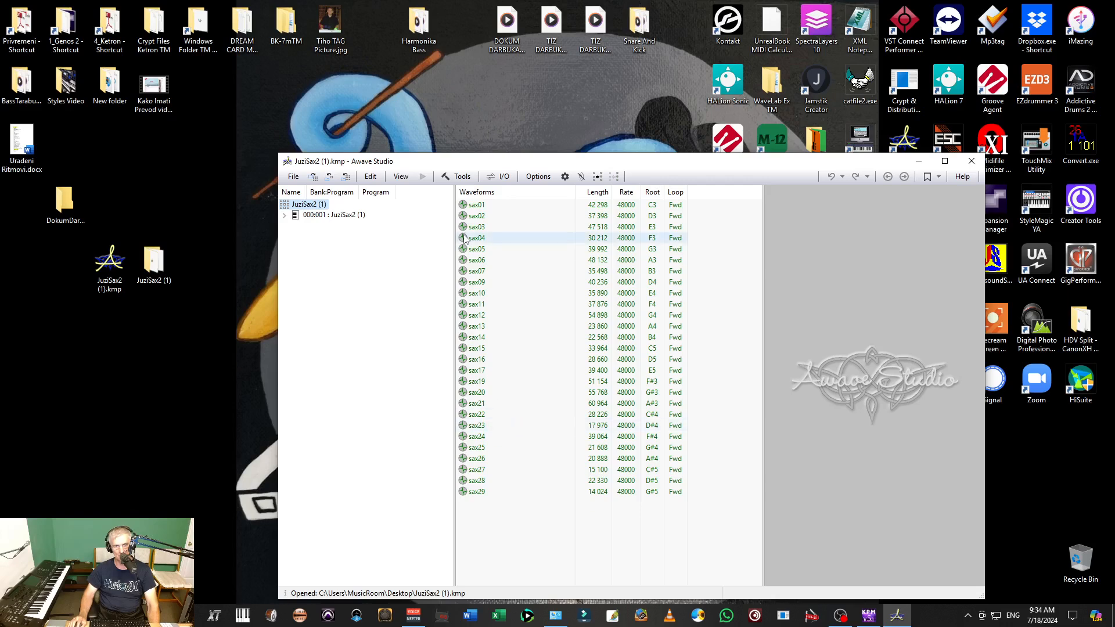
click(477, 227)
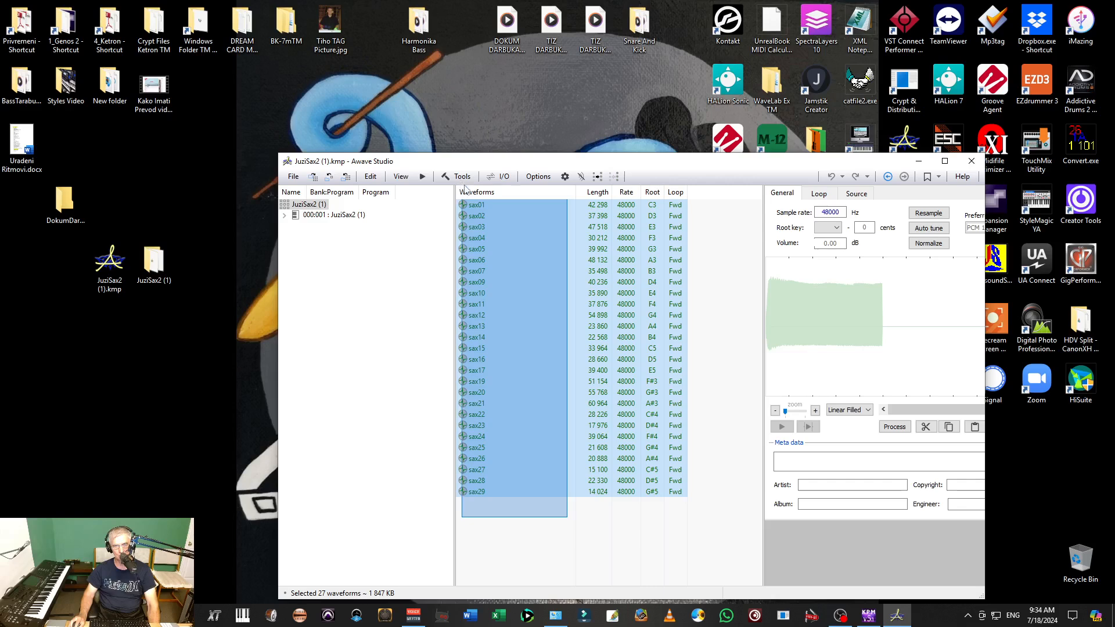
right_click(477, 216)
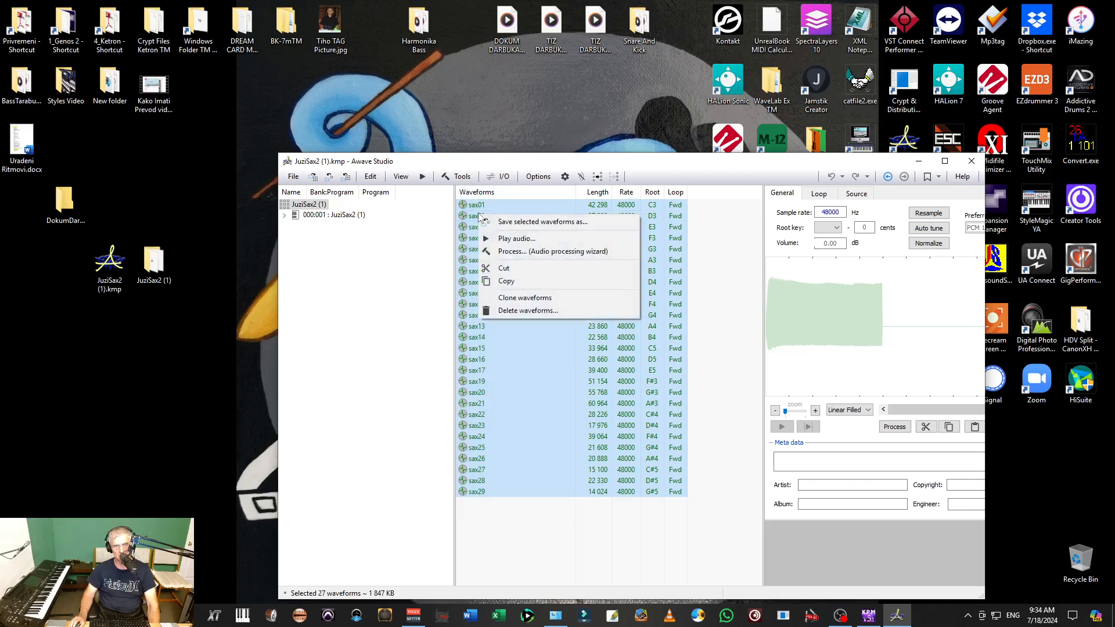
mouse_move(542, 222)
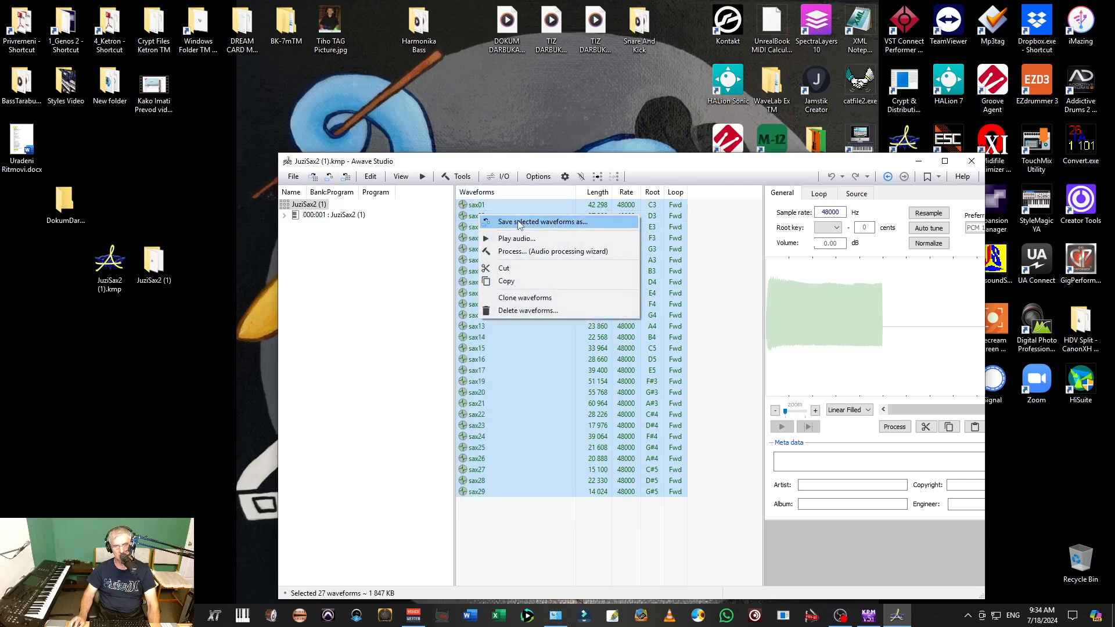
click(543, 222)
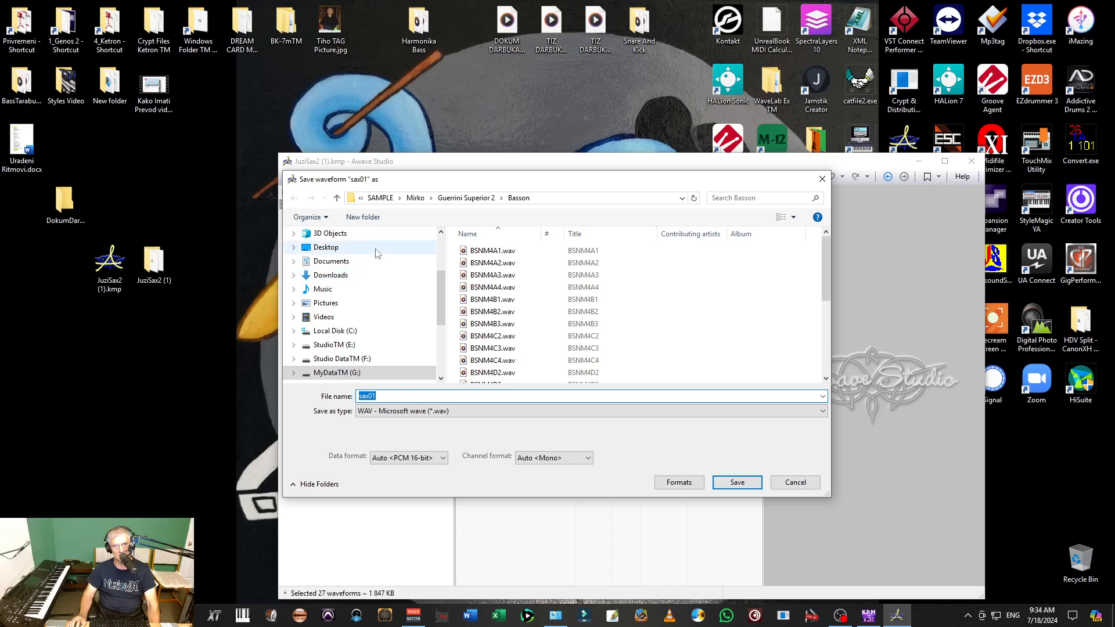
mouse_move(337, 198)
text(JuziSaxWaves)
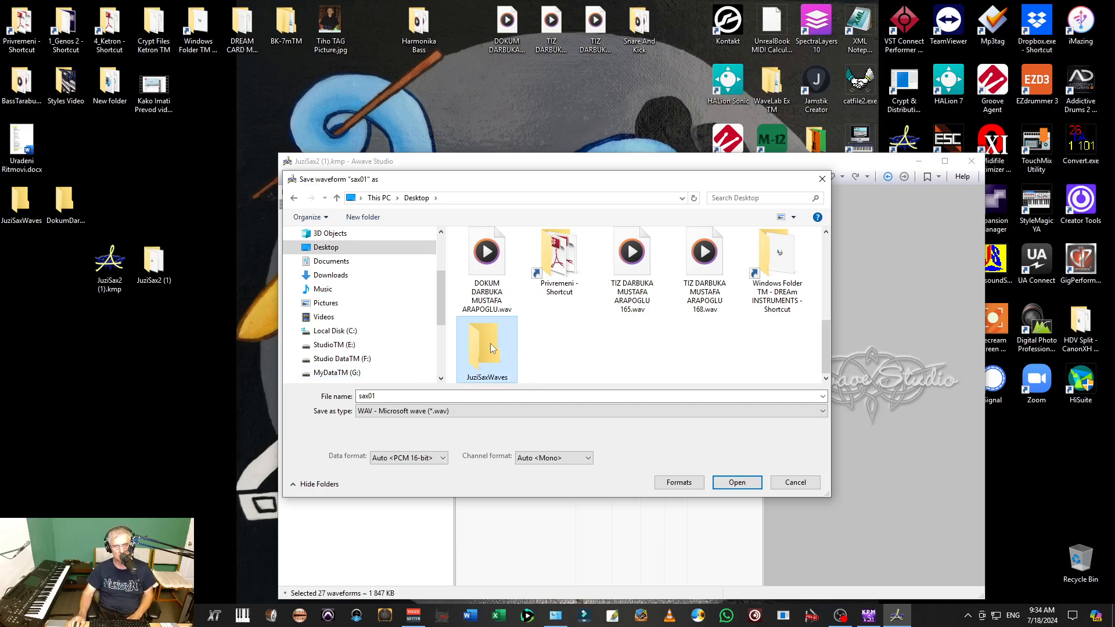
Open the JuziSaxWaves folder and save sax01.wav into it.
double_click(487, 347)
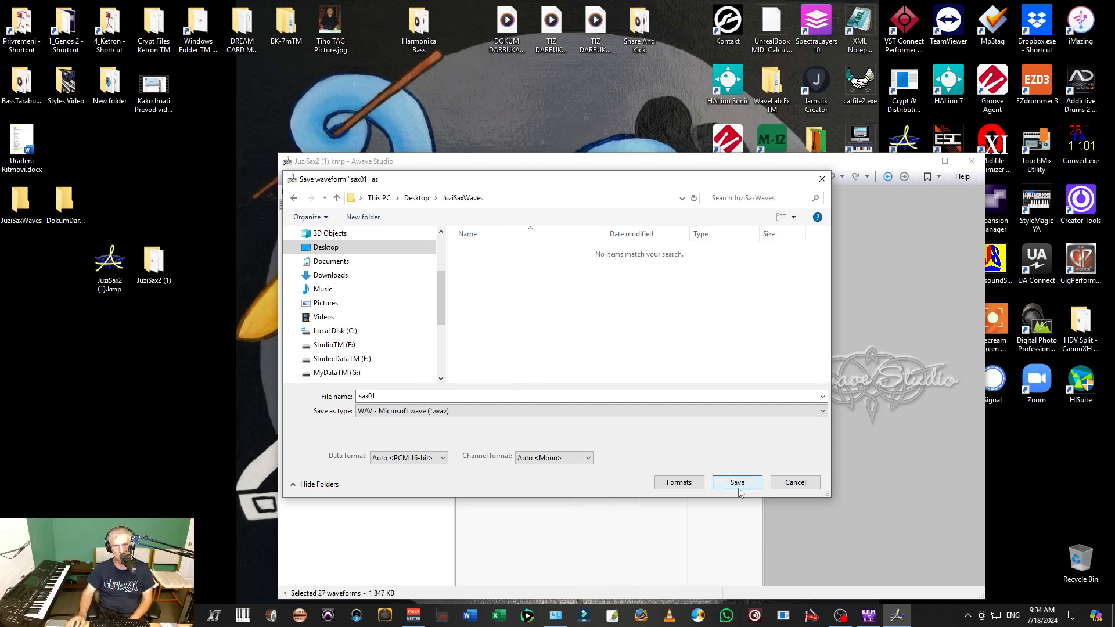
click(737, 482)
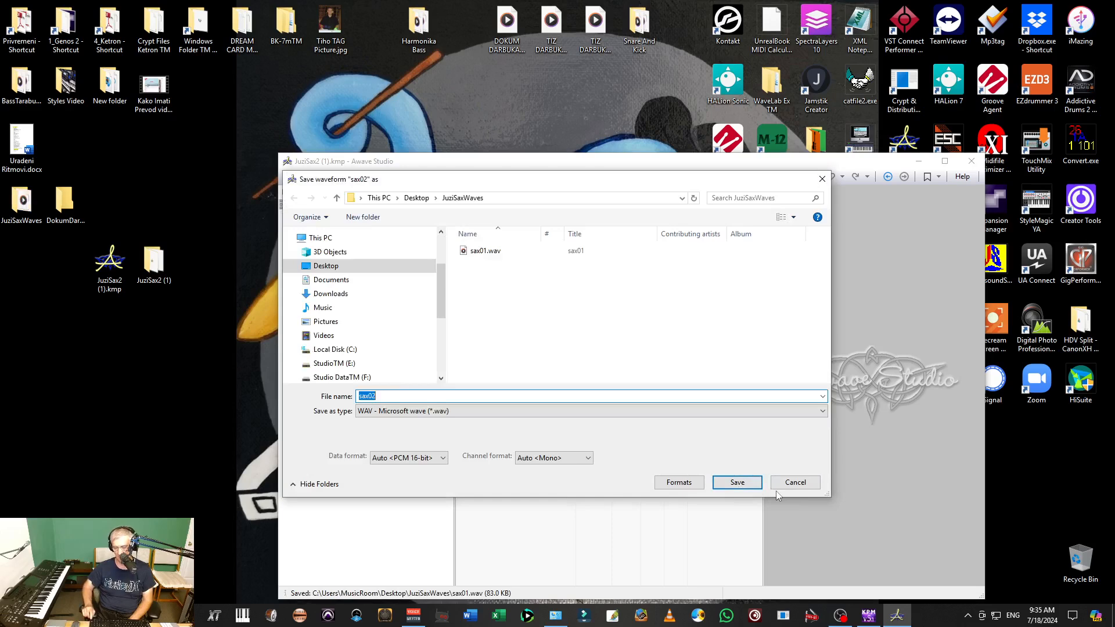
Confirm the save dialogs for sax02 onward, saving each WAV into JuziSaxWaves.
click(738, 483)
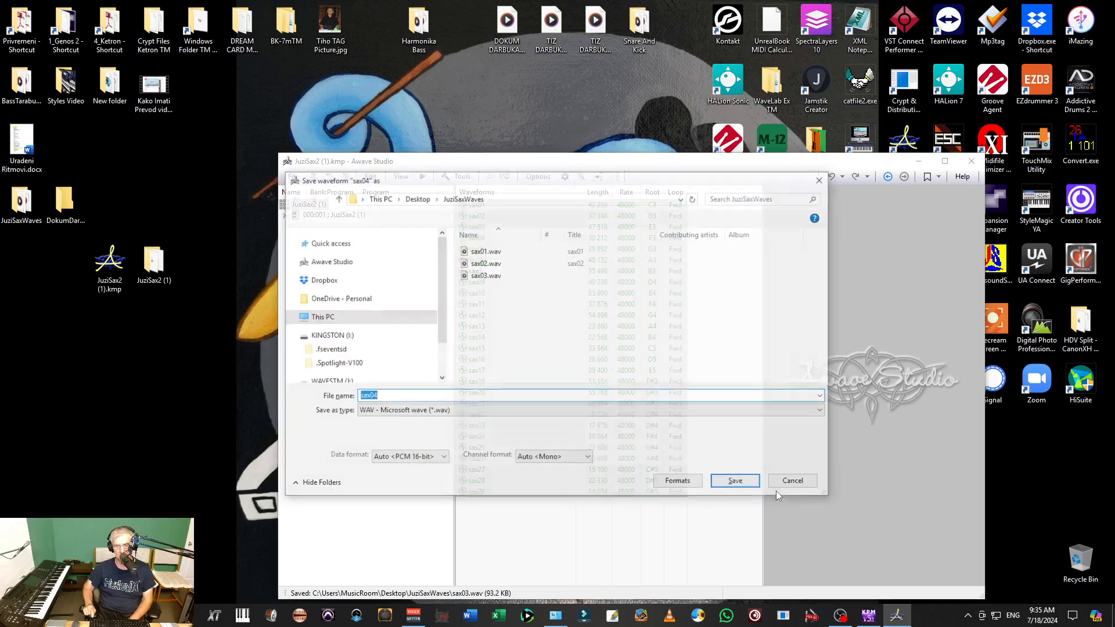
click(735, 481)
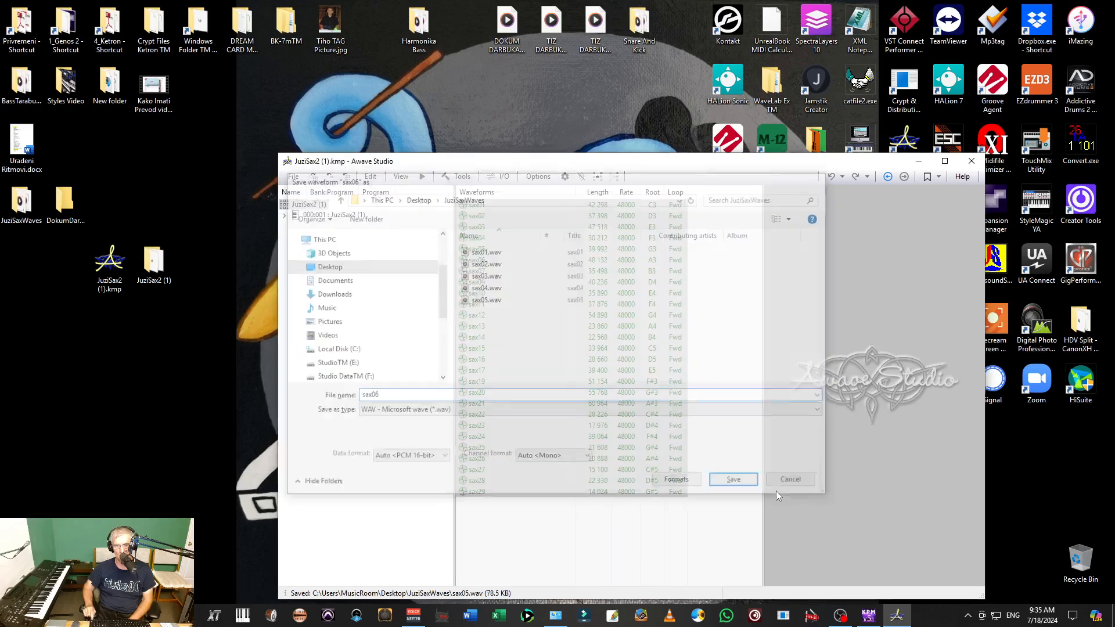
click(733, 480)
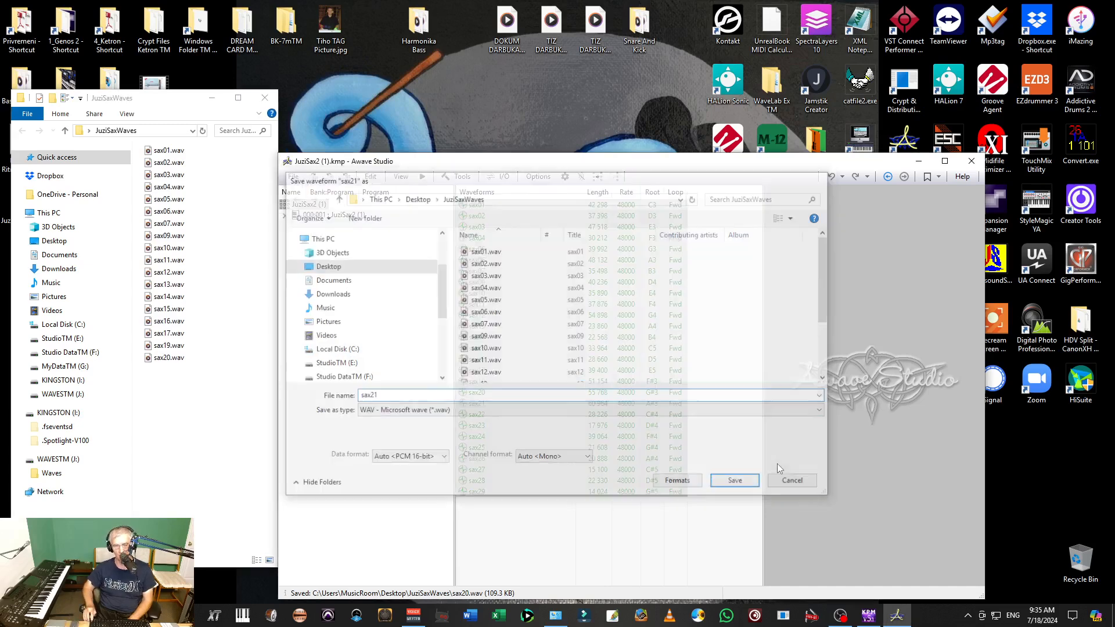
Save sax21 and later waveforms, then select the 000:001 JuziSax2 (1) program.
click(735, 480)
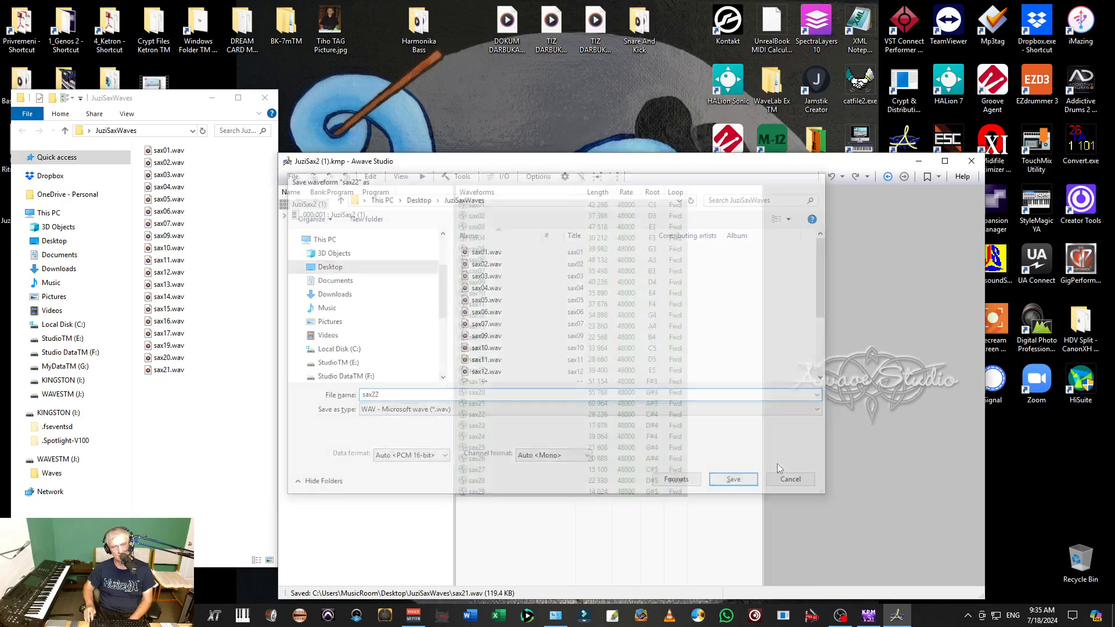
click(733, 479)
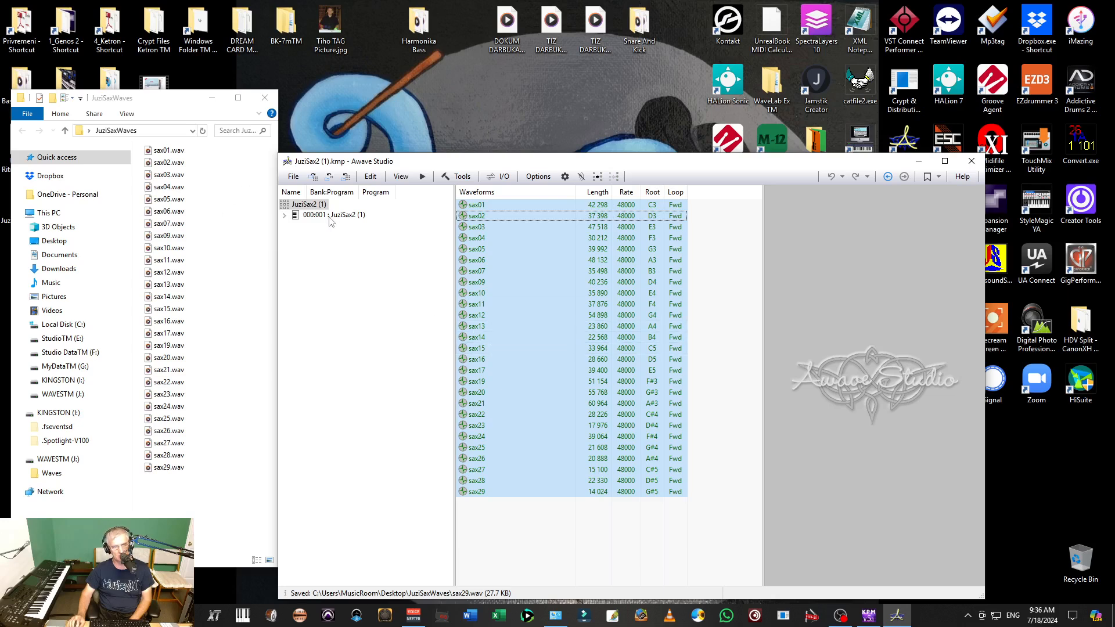
click(334, 215)
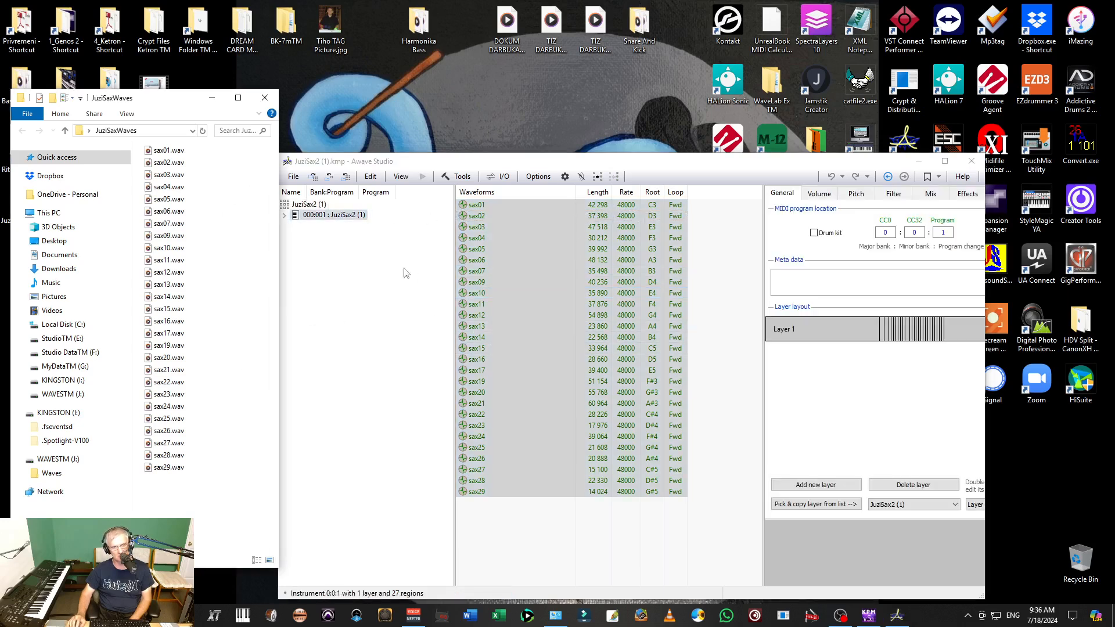
mouse_move(971, 161)
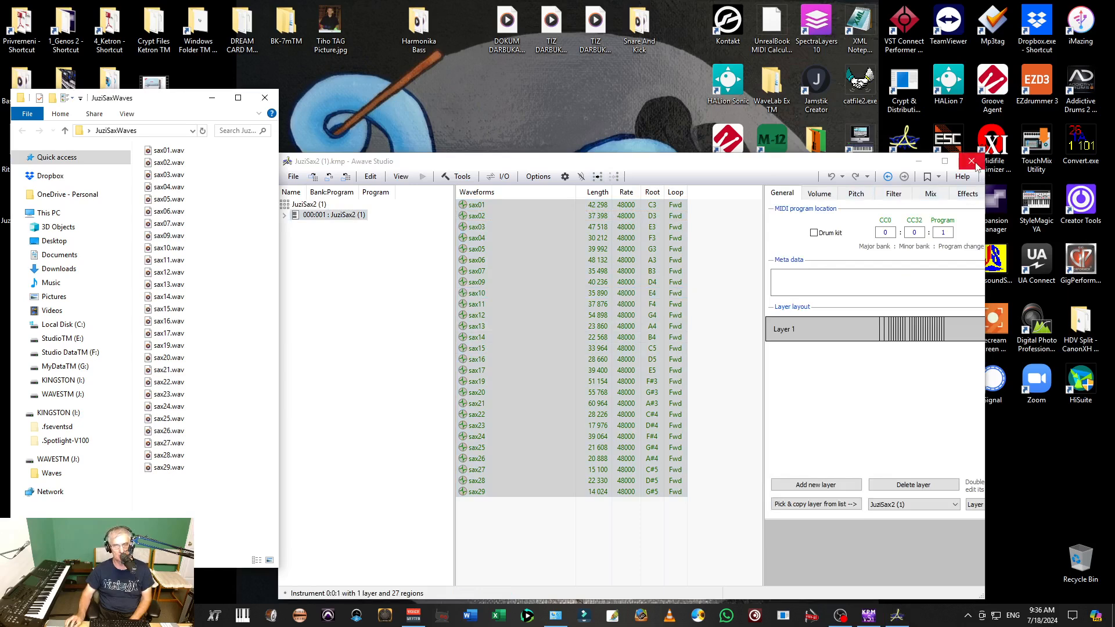
Close Awave Studio, then bring up the screen recording program.
click(972, 161)
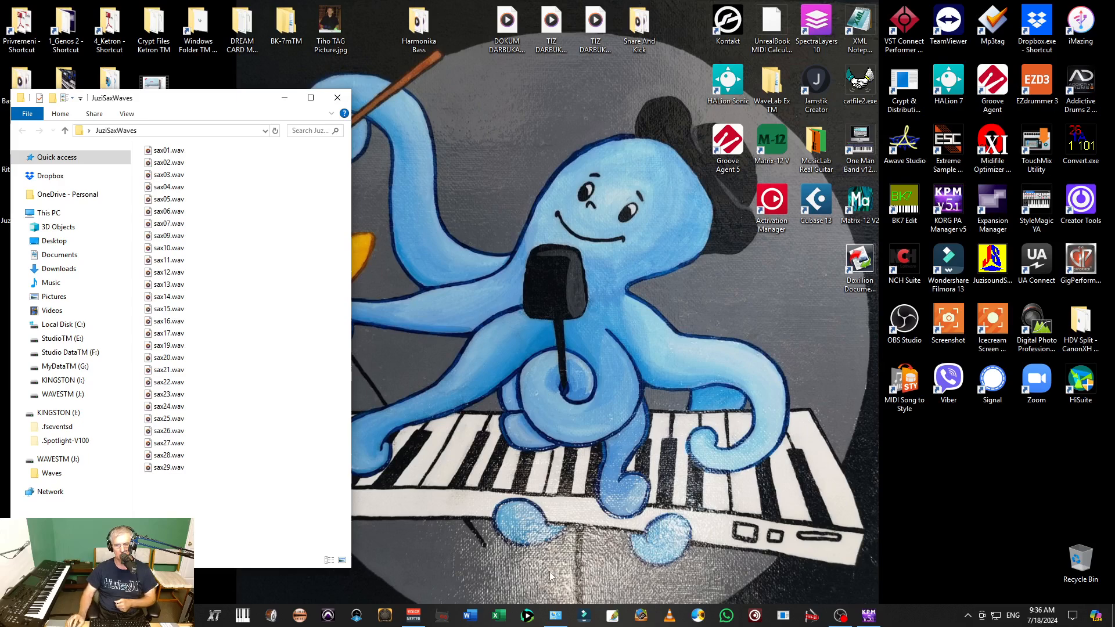
click(905, 319)
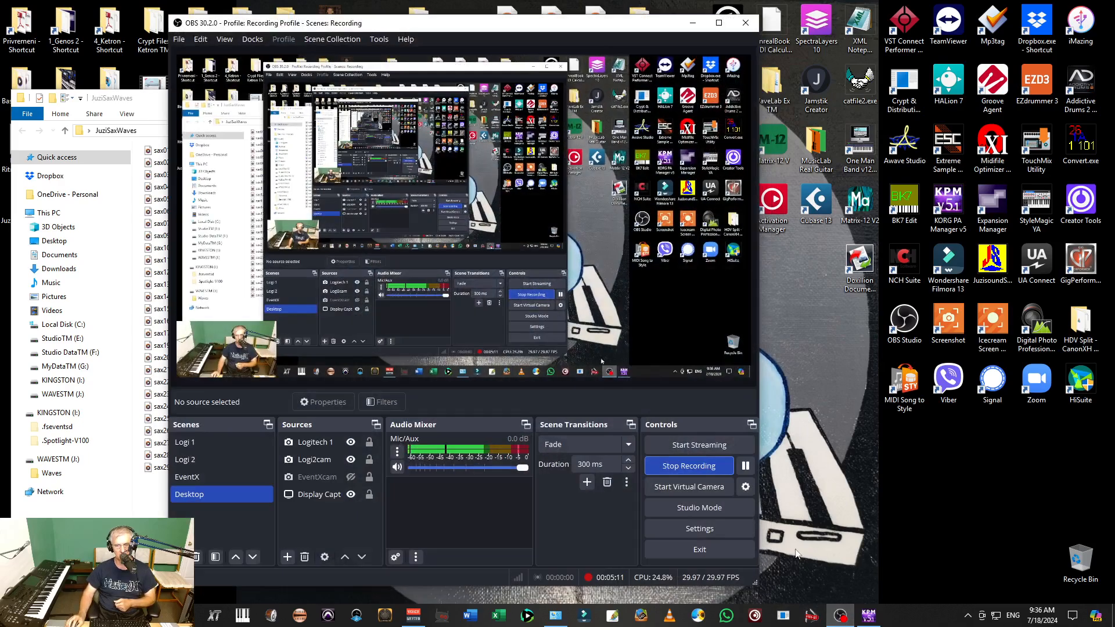